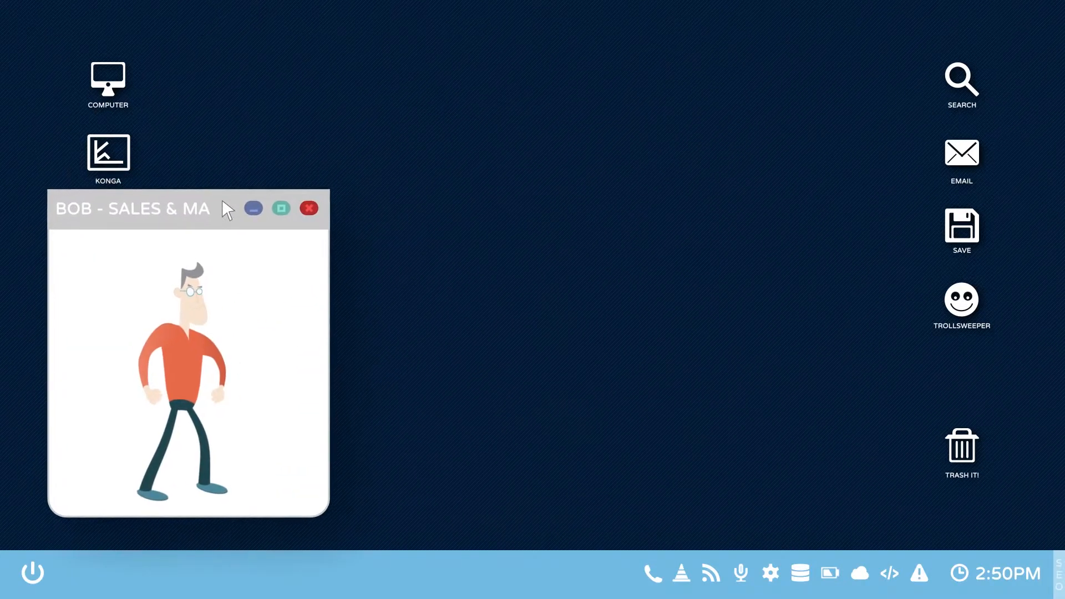
Search the web for "Bob's company" and scroll through the official, social, wiki and review results
click(961, 78)
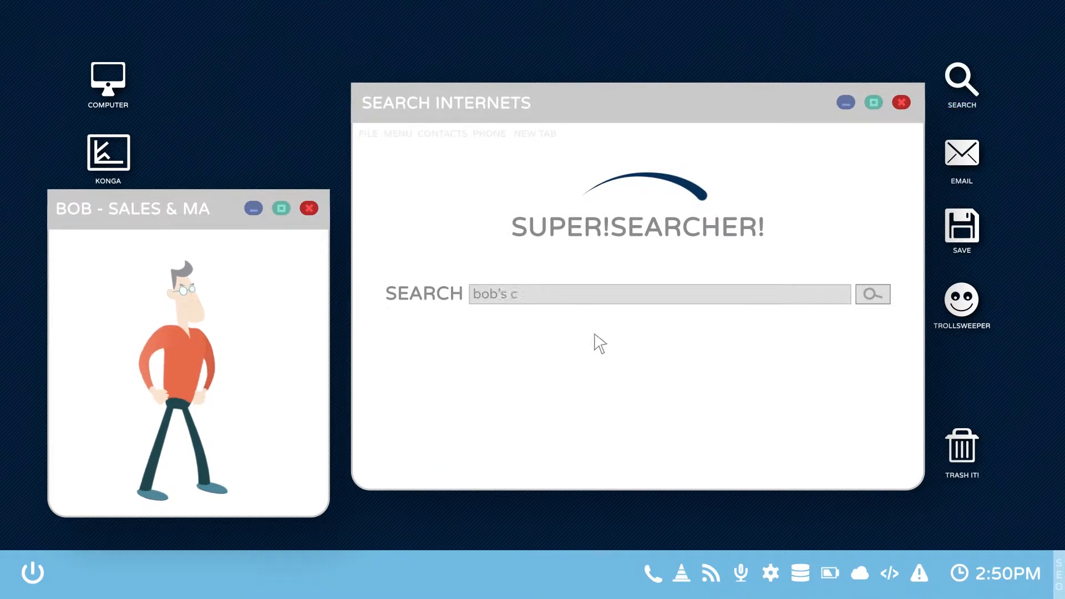
click(872, 294)
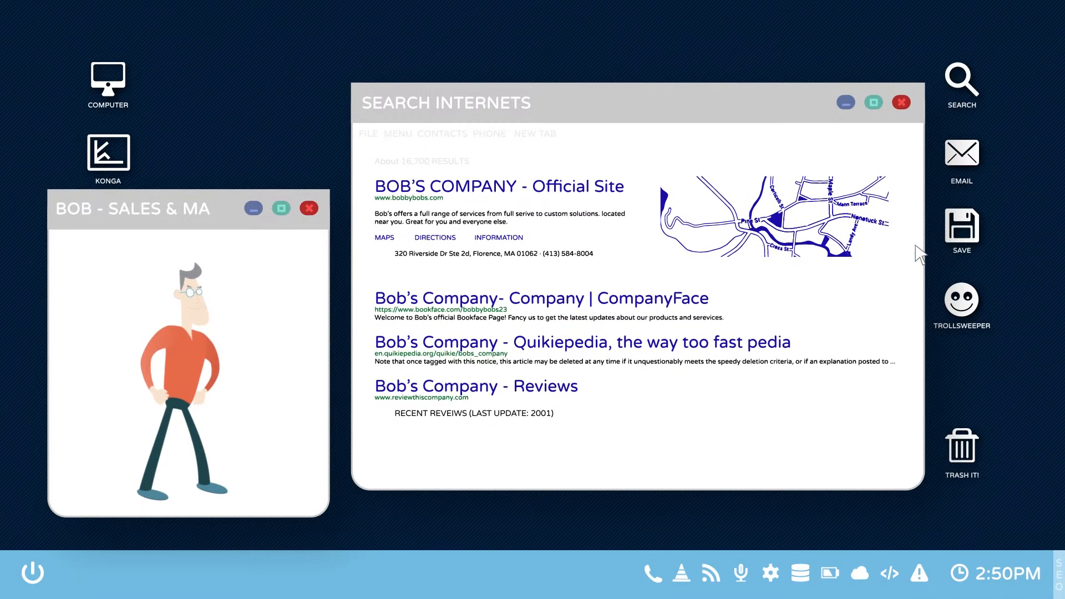
scroll(down, 3)
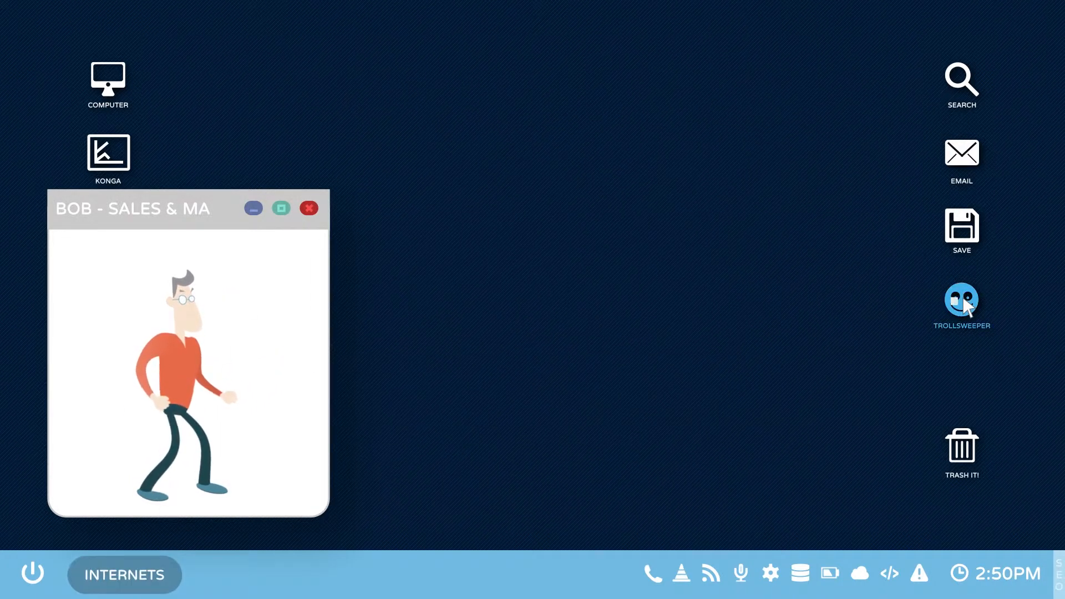
Launch Trollsweeper from the desktop and play until Game Over appears
click(961, 299)
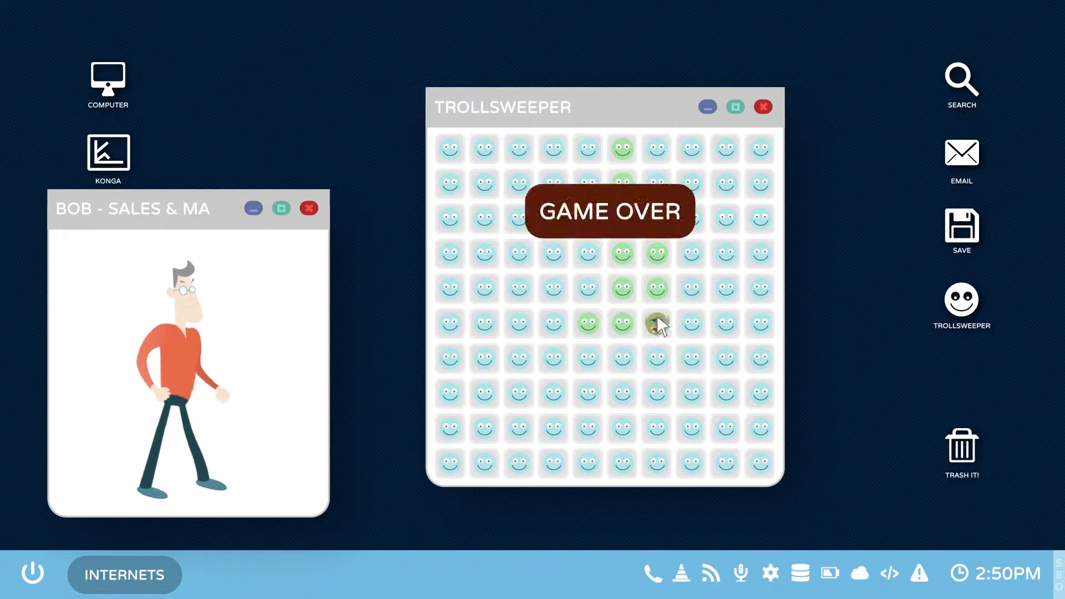
click(762, 107)
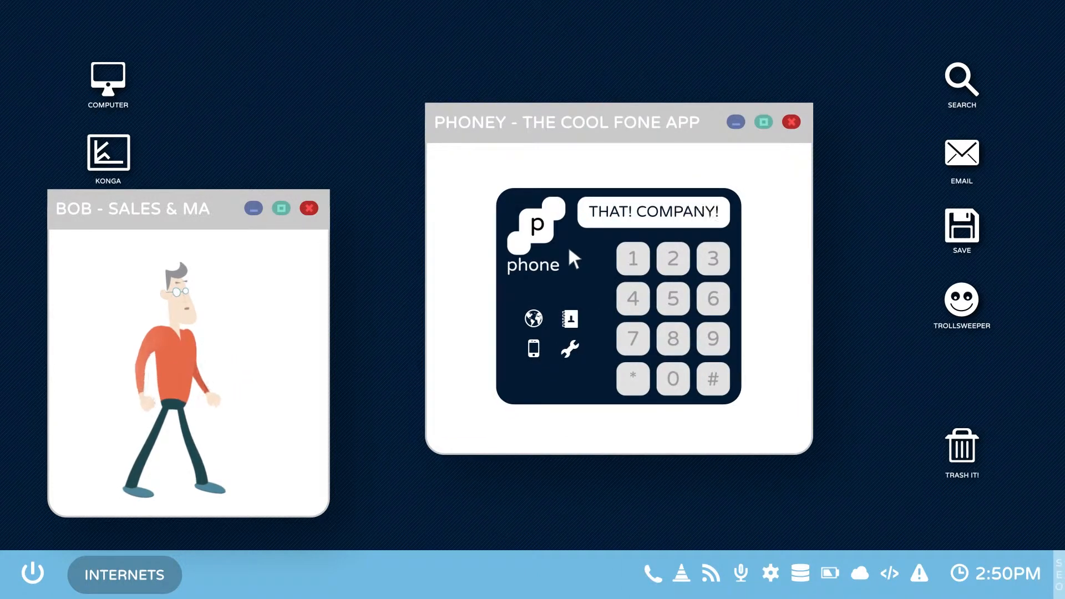
Open That! Company's website, browse to its About page, and bring up White Hat SEO
click(653, 212)
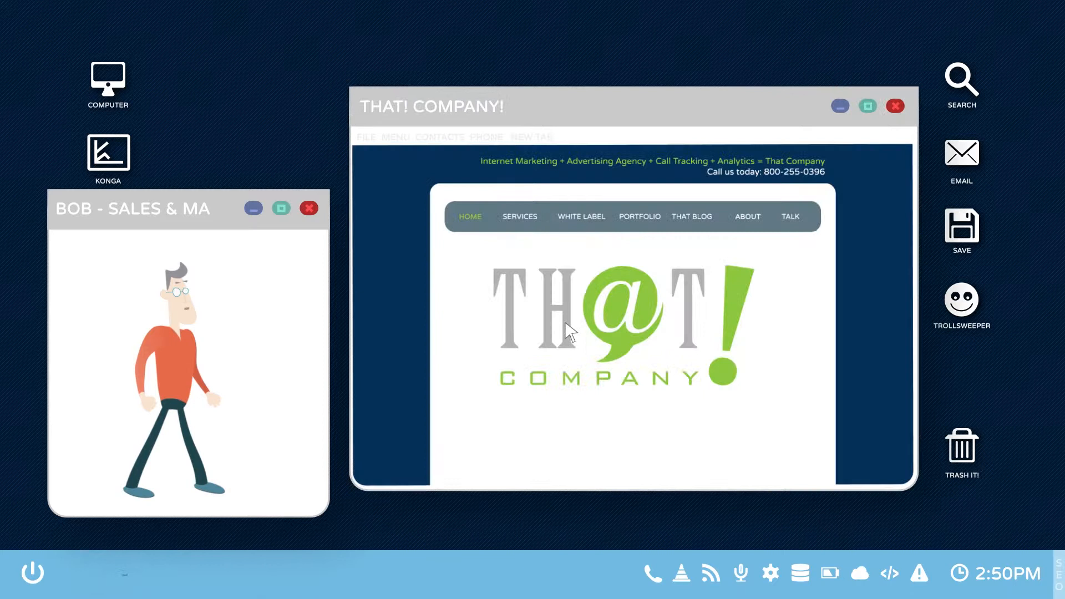
click(747, 216)
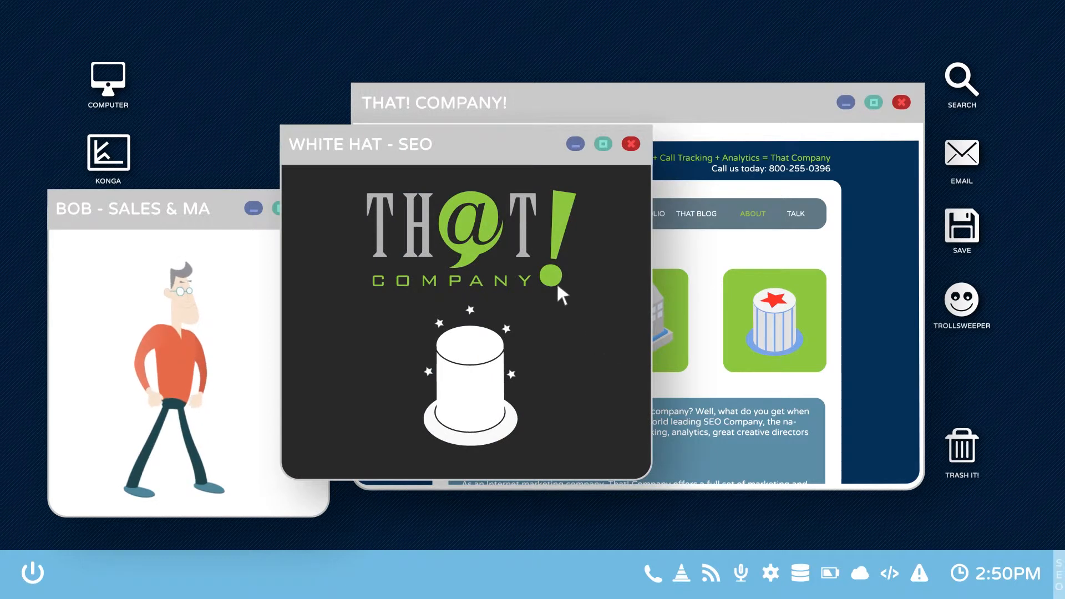
click(630, 144)
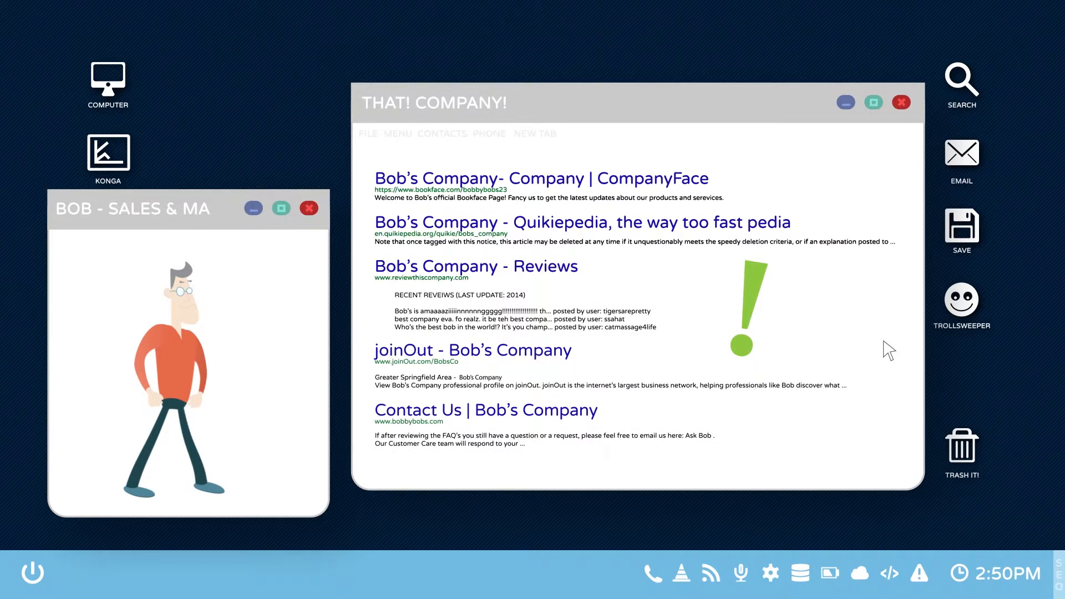
mouse_move(751, 350)
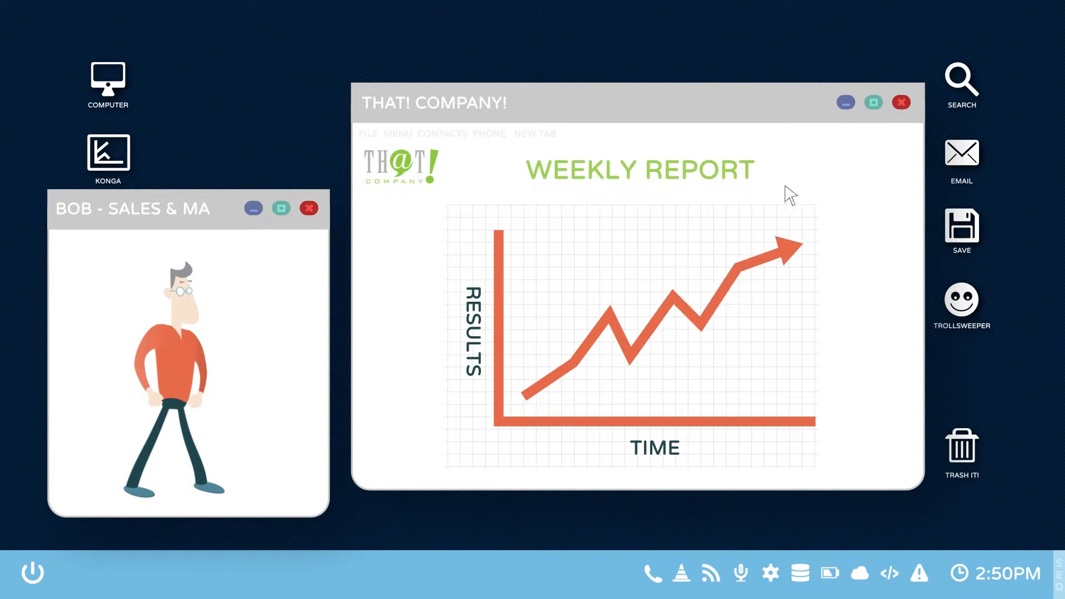
Open the Weekly Report showing Bob's Company results rising over time
click(901, 103)
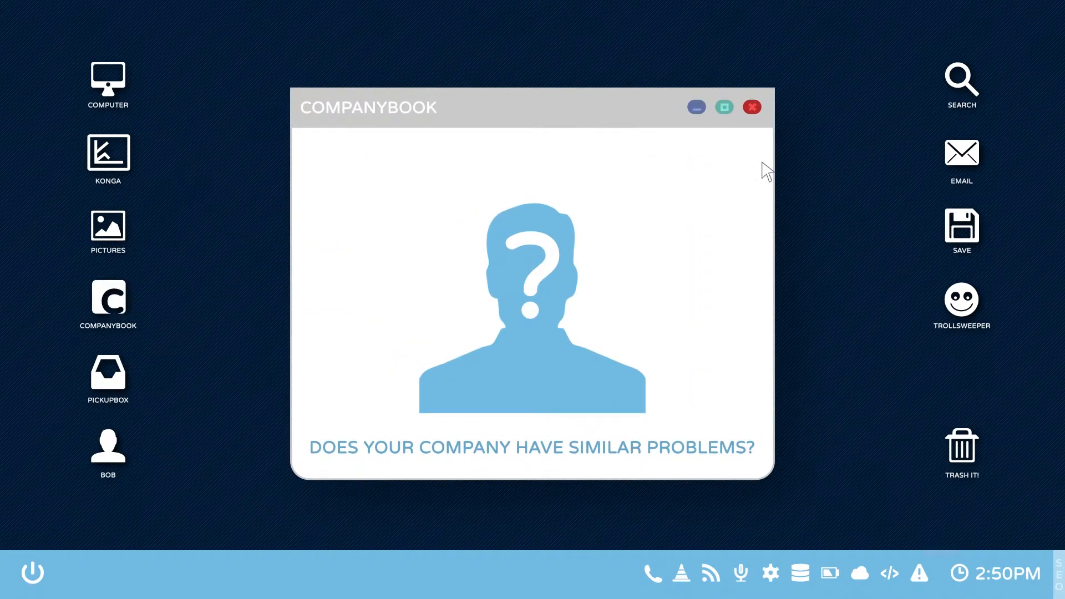
Close the Companybook window, leaving the That! Company logo centered on screen
click(750, 107)
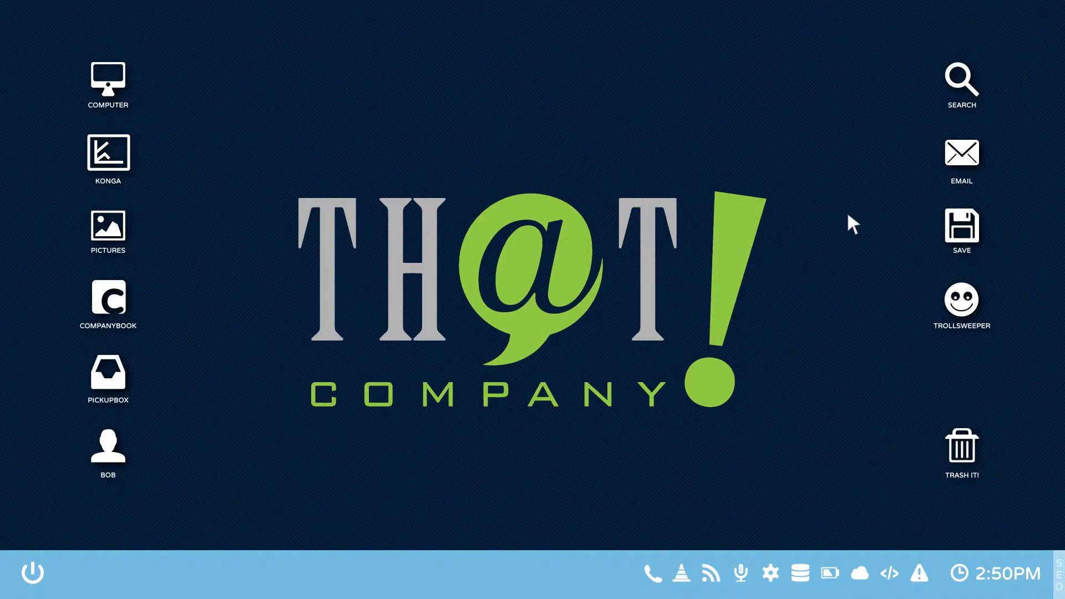